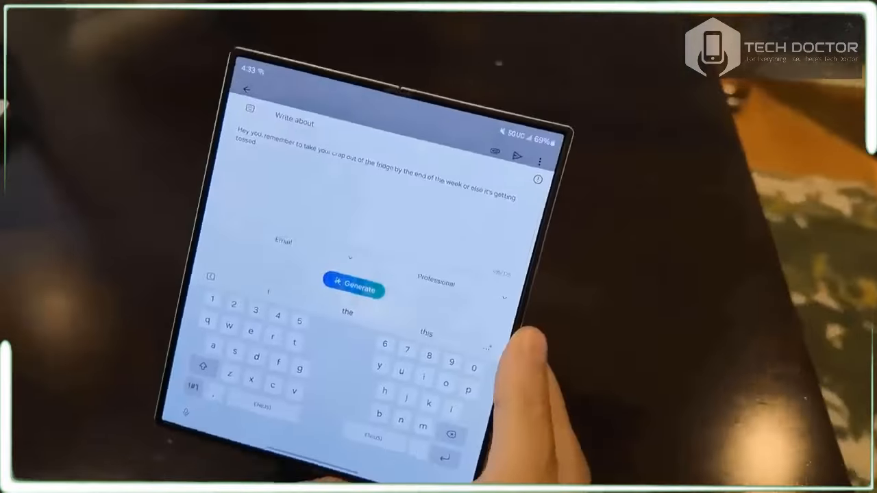
- Generate a Professional-tone message from the note about taking the trash out
{"action": "left_click", "coordinate": [354, 288]}
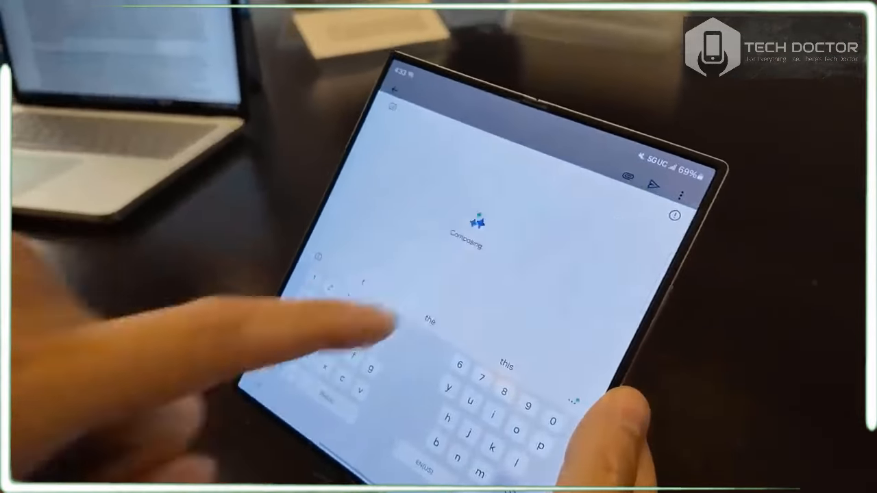